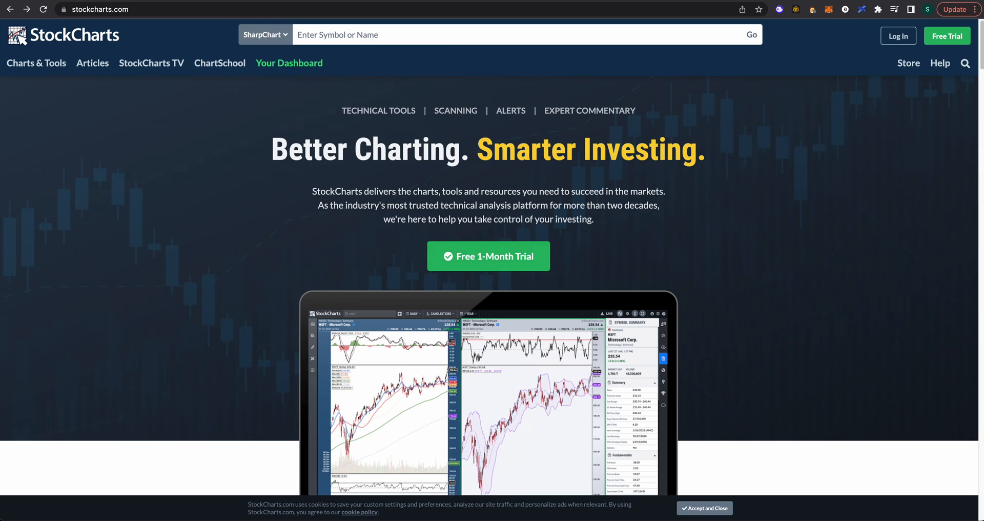
mouse_move(138, 416)
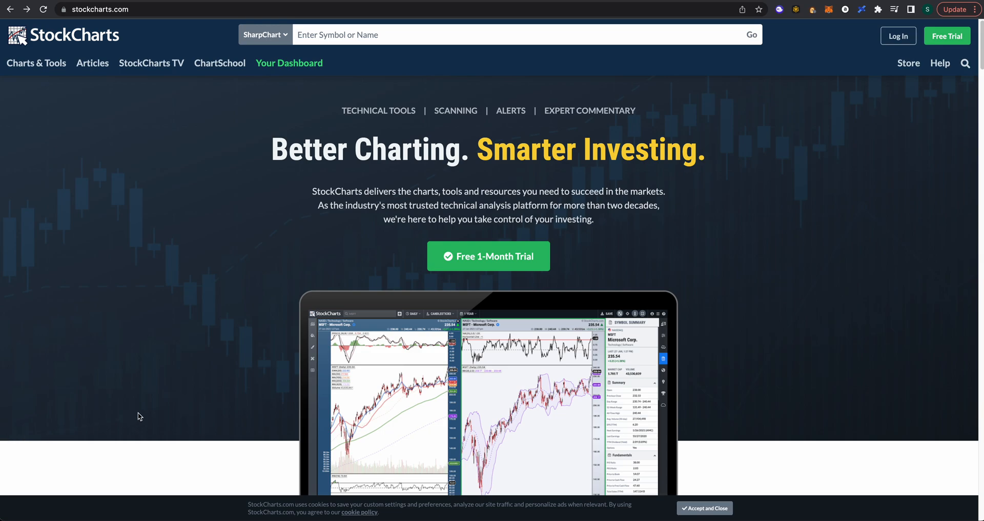
mouse_move(748, 12)
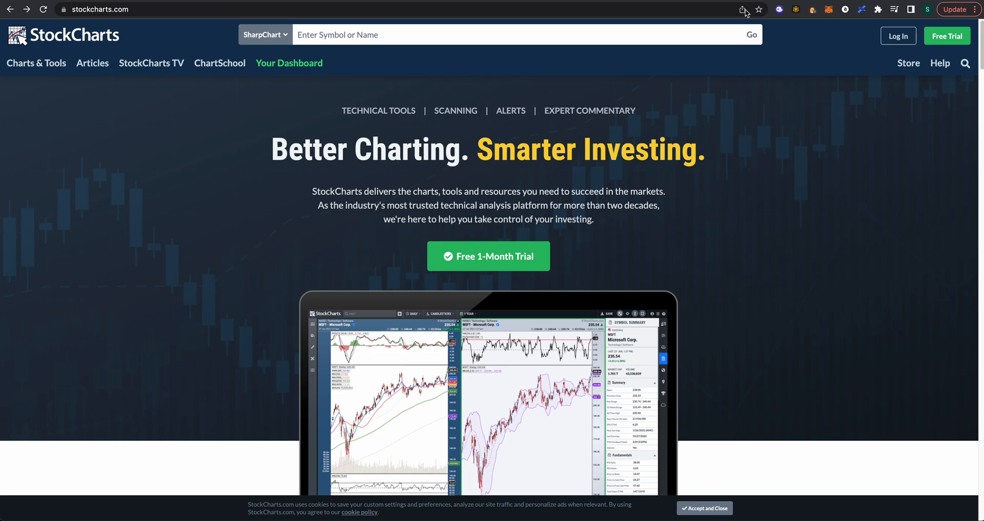
mouse_move(748, 13)
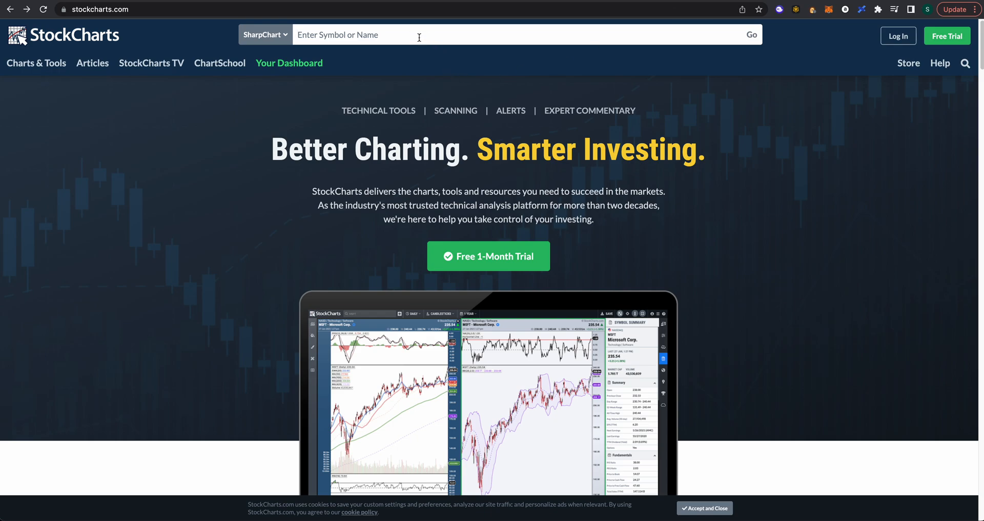
Search the symbol box for 'apple' to list matching tickers such as AAPL.
text(apple)
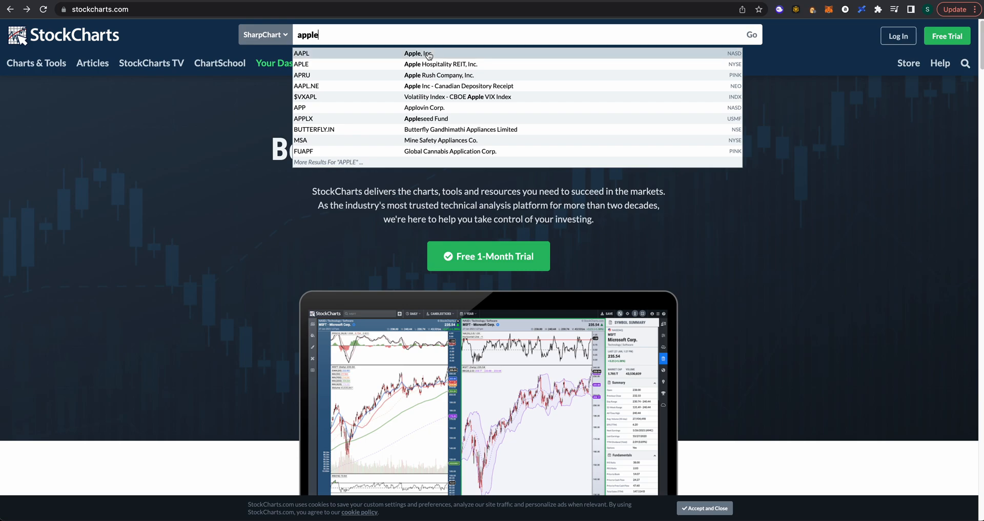
mouse_move(327, 59)
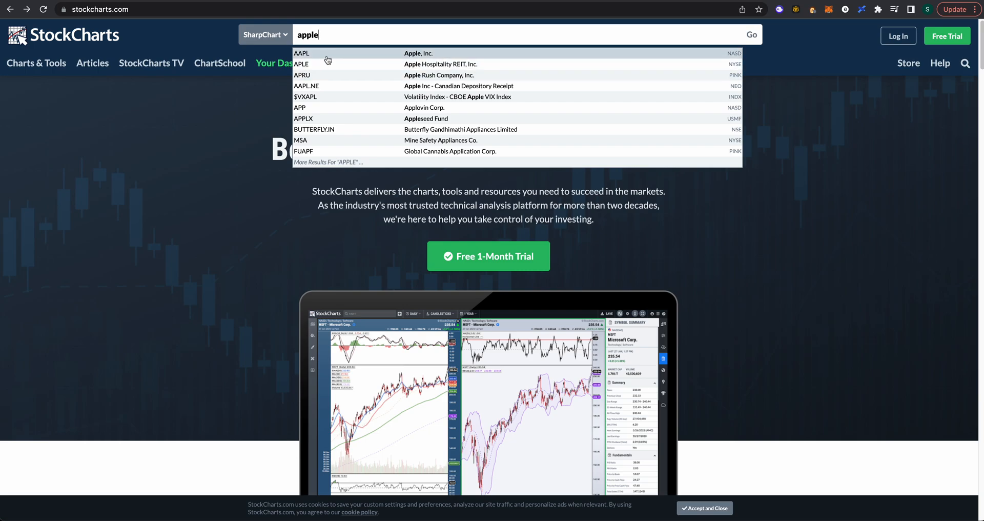
mouse_move(326, 60)
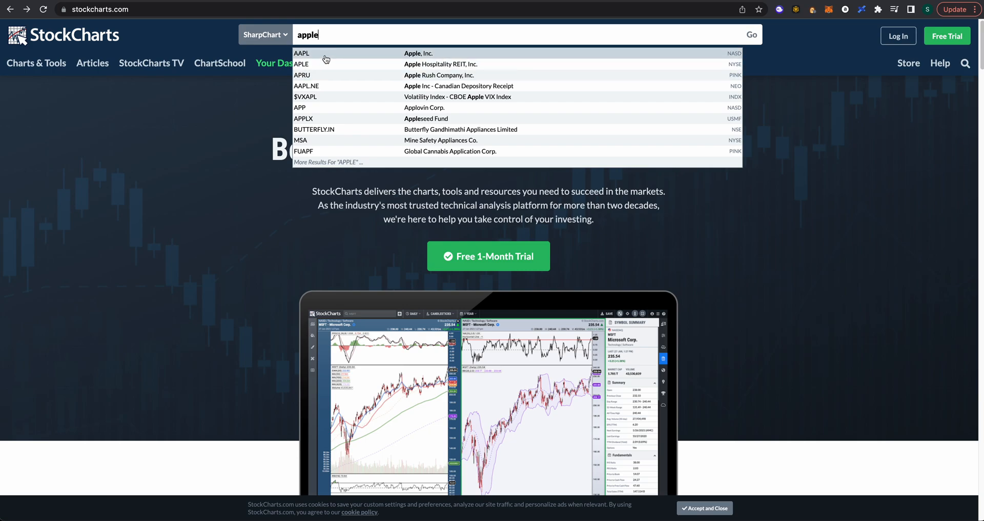
Load the daily AAPL Apple Inc. SharpChart from the suggestions and reach Chart Attributes.
click(301, 52)
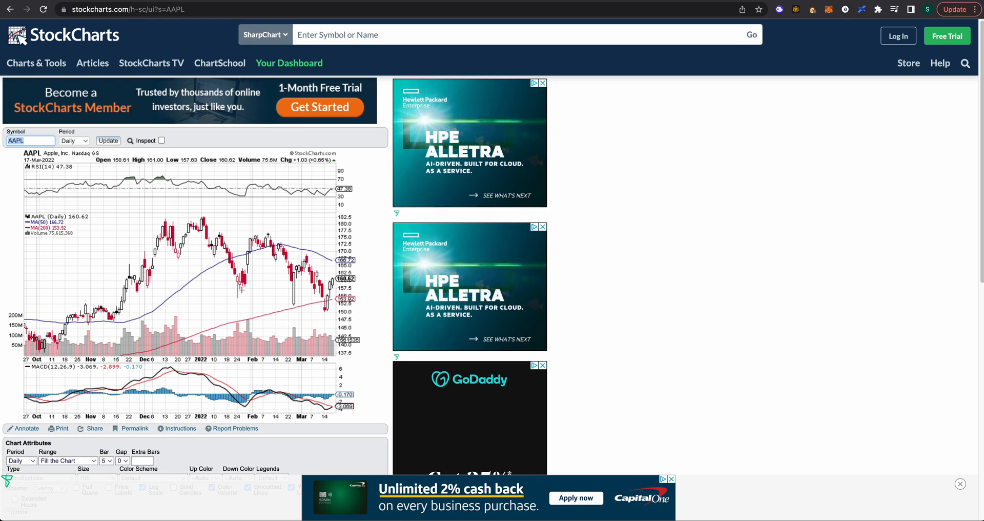
mouse_move(193, 208)
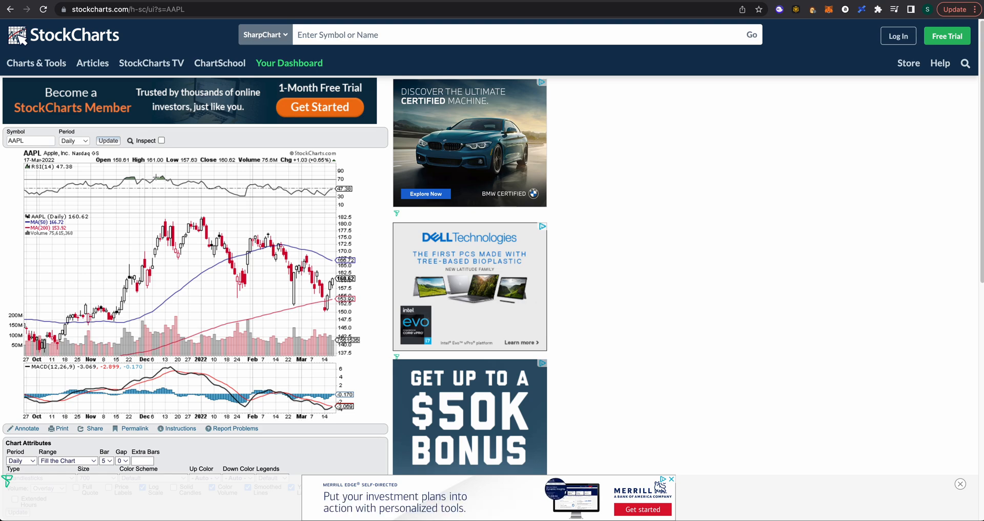
mouse_move(150, 179)
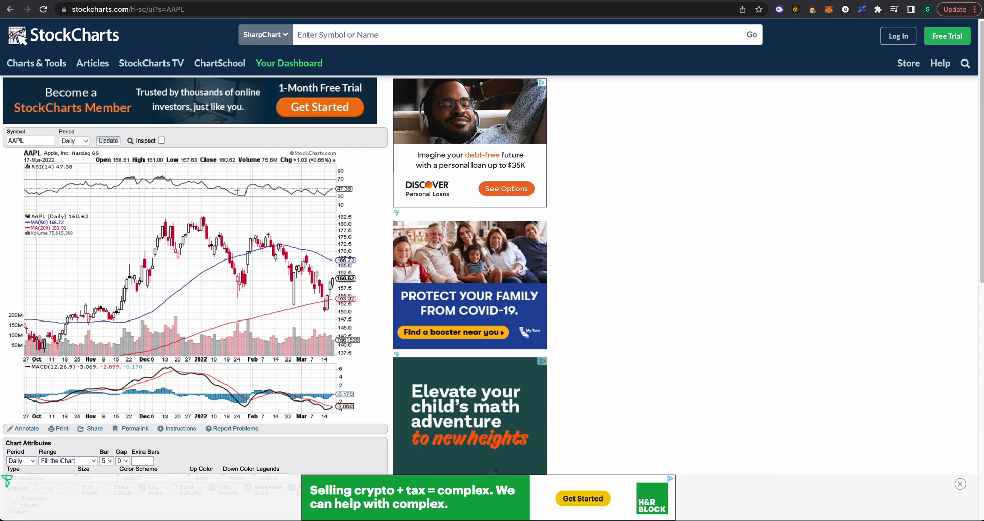
mouse_move(194, 247)
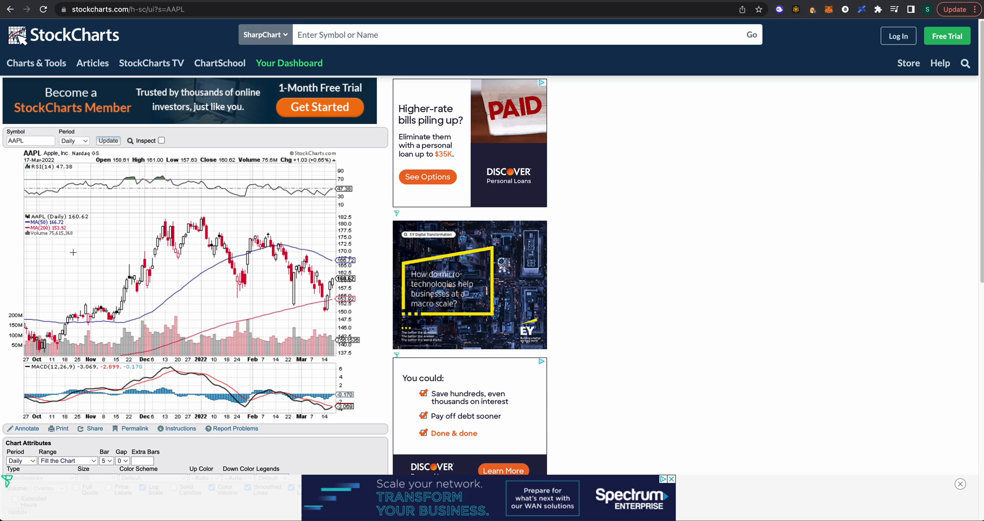
mouse_move(61, 238)
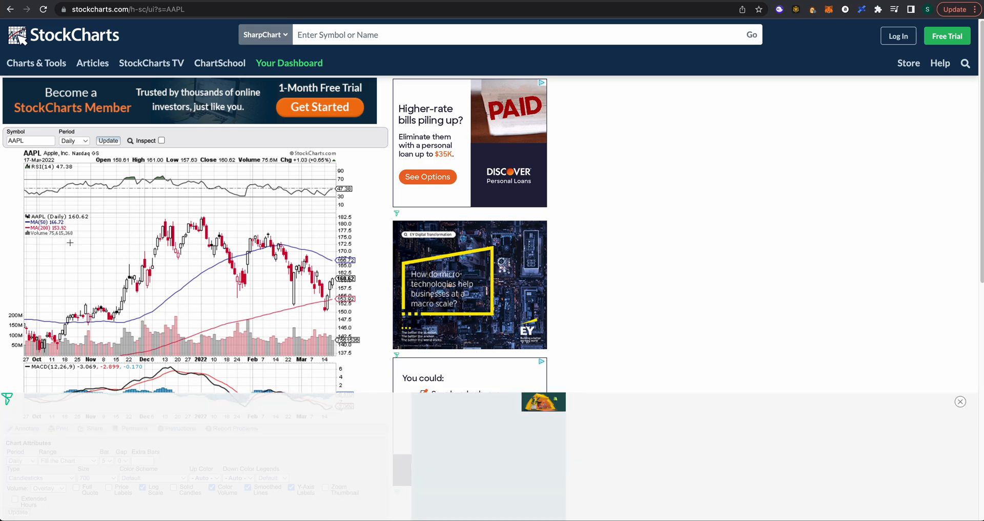
mouse_move(151, 192)
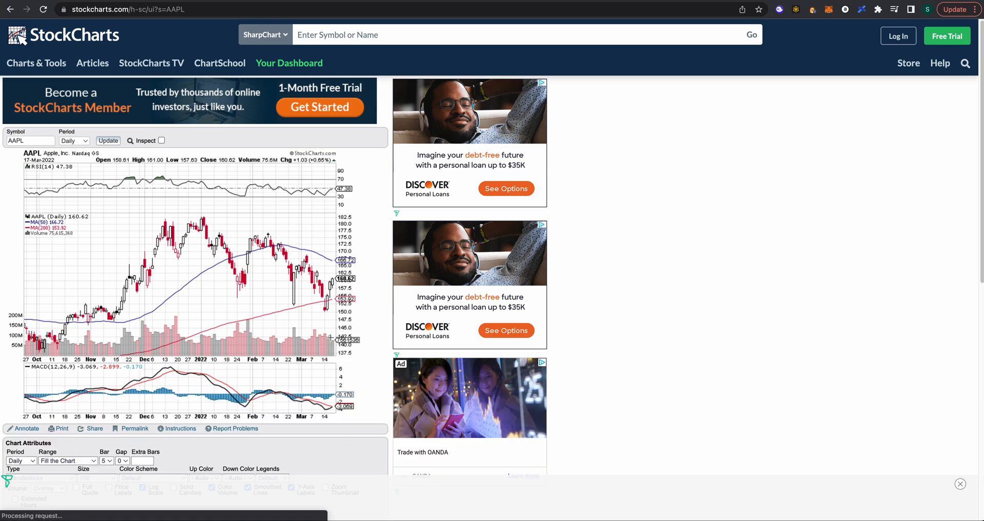
scroll(down, 3)
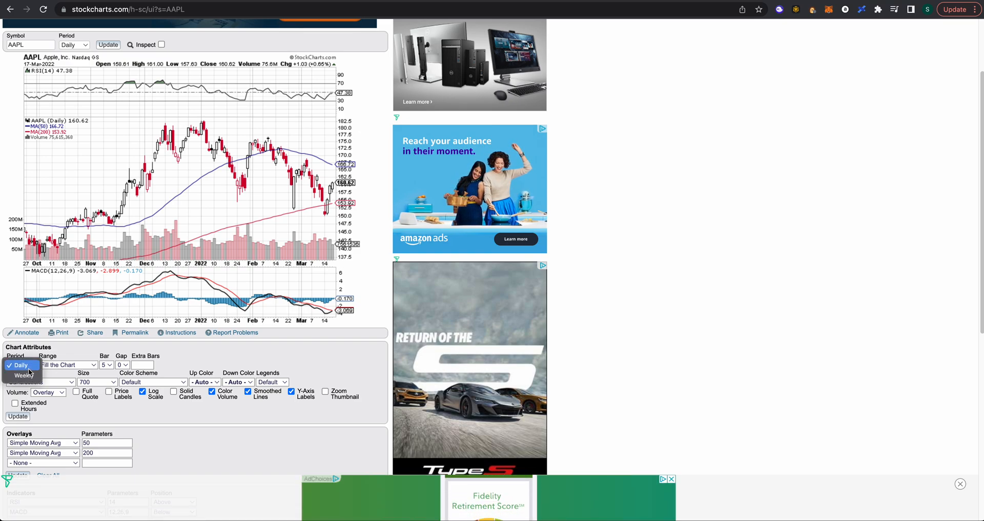
Keep Period on Daily, set Range to 1 Year and update the AAPL chart.
click(20, 365)
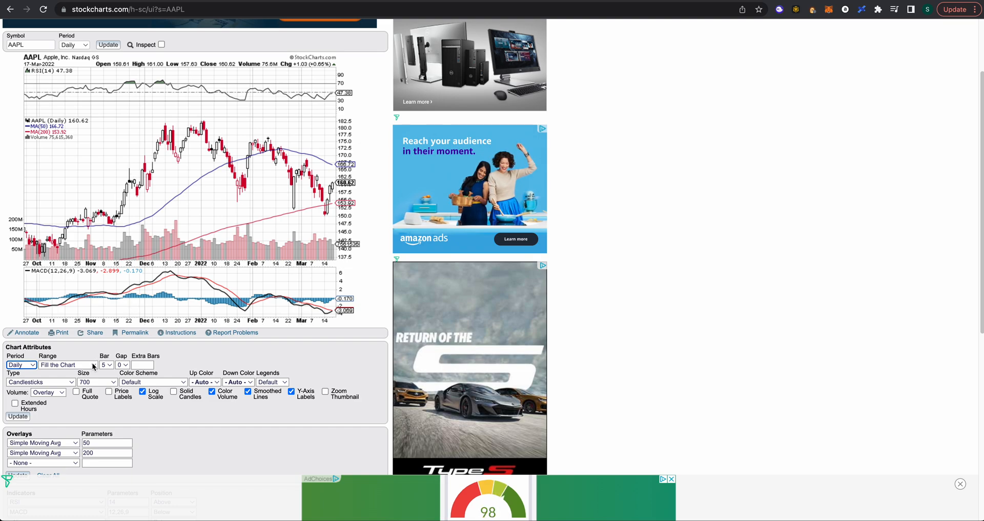
click(67, 365)
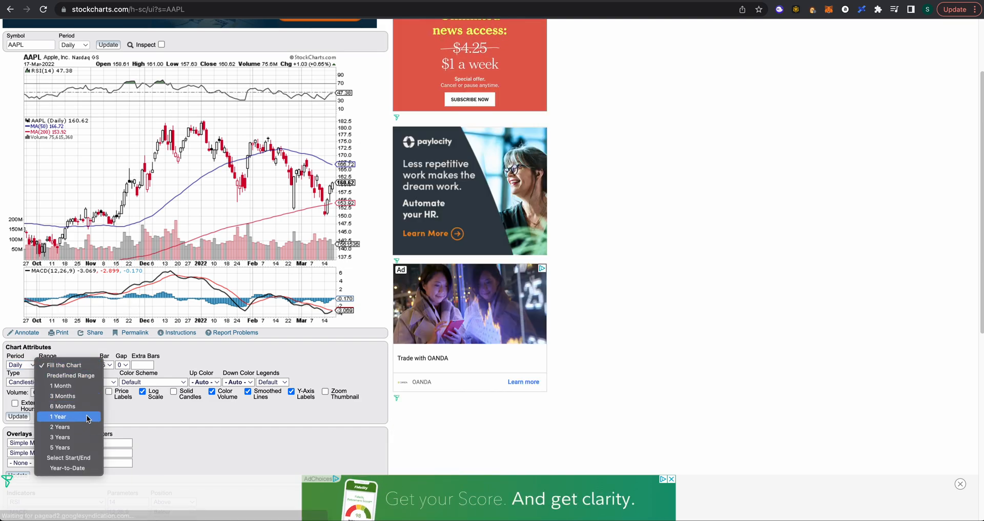
mouse_move(68, 396)
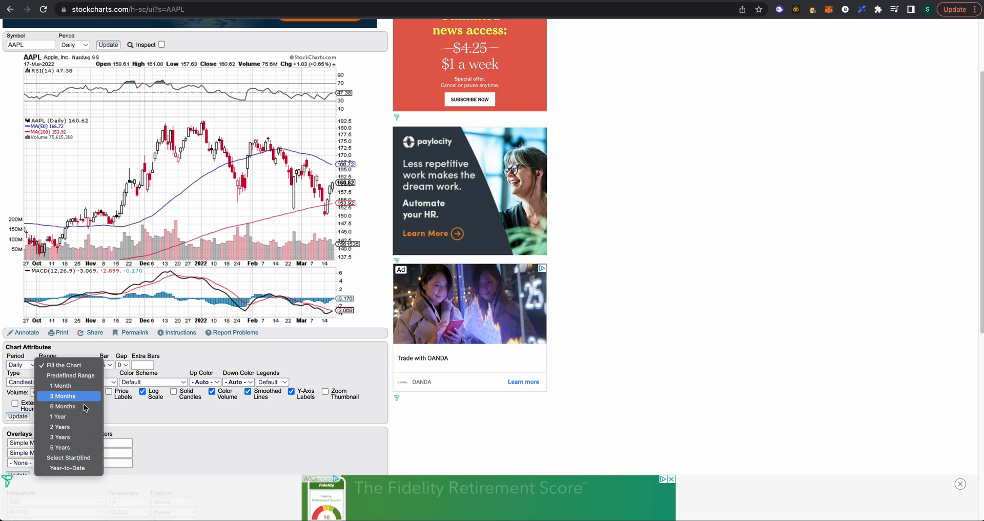
mouse_move(79, 458)
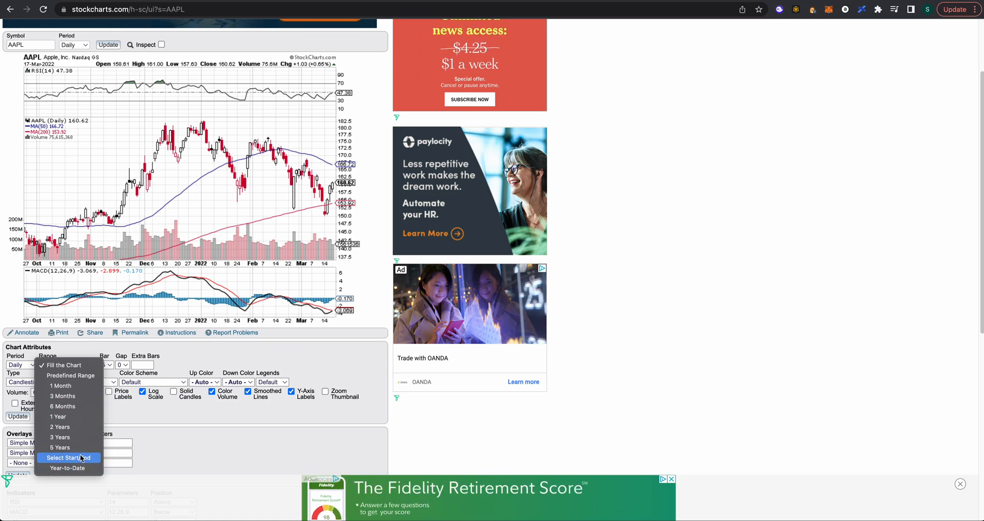
mouse_move(68, 467)
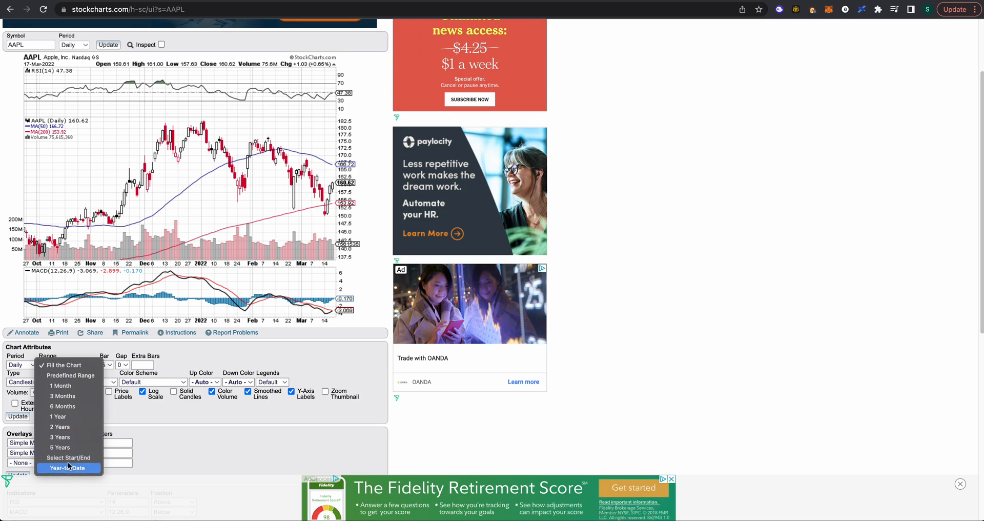
click(58, 416)
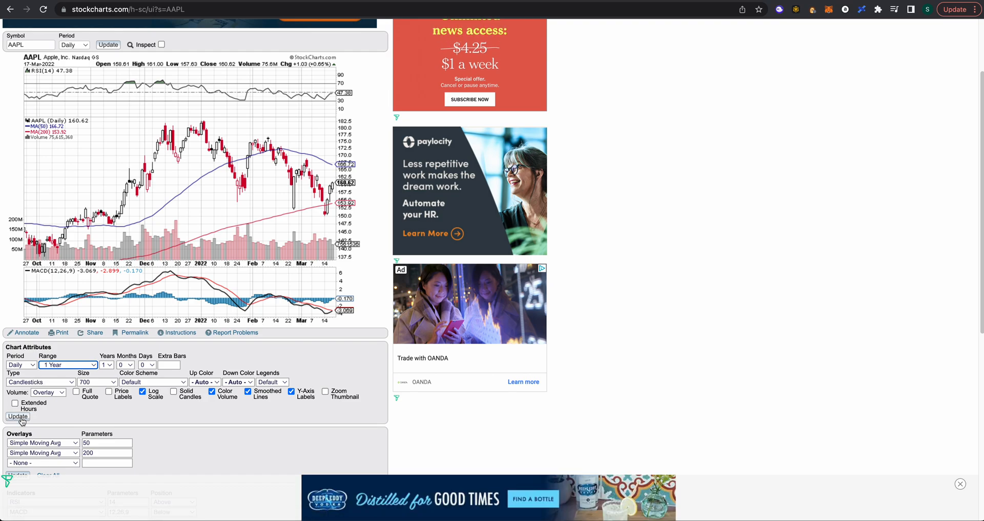
click(17, 416)
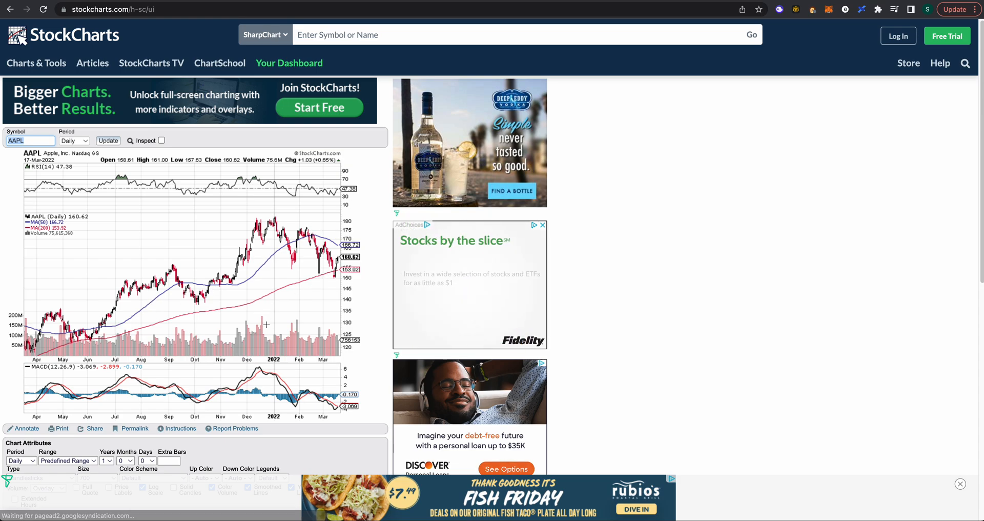
Shorten the Range setting to 6 Months in Chart Attributes.
scroll(down, 3)
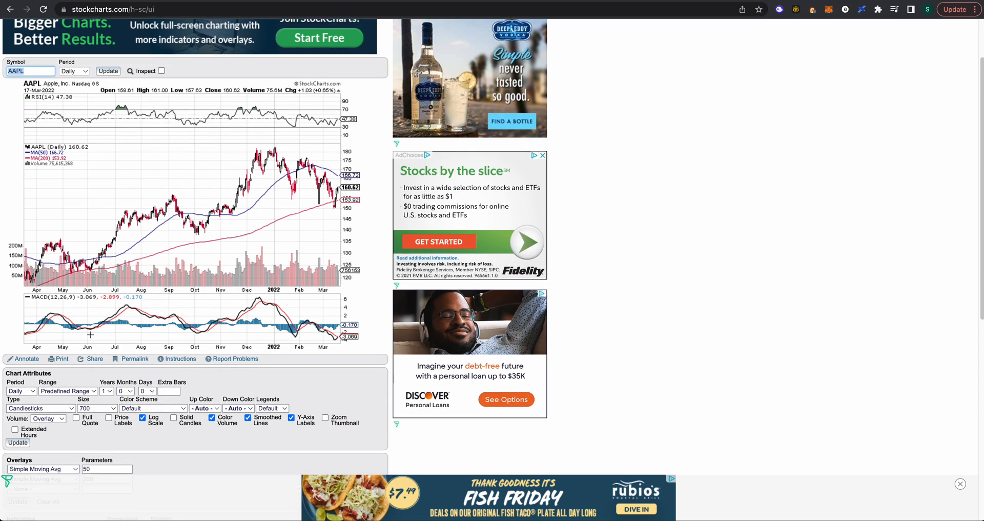
click(105, 390)
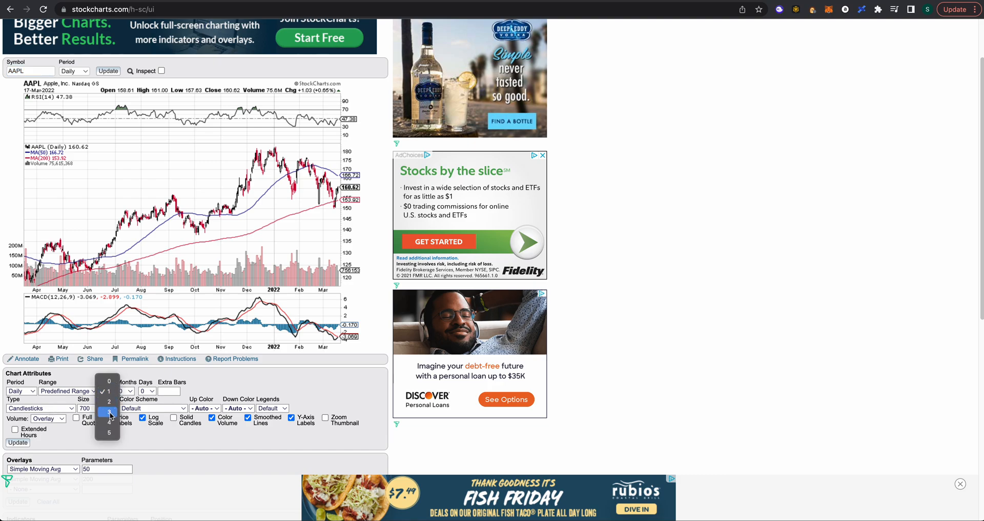
click(109, 412)
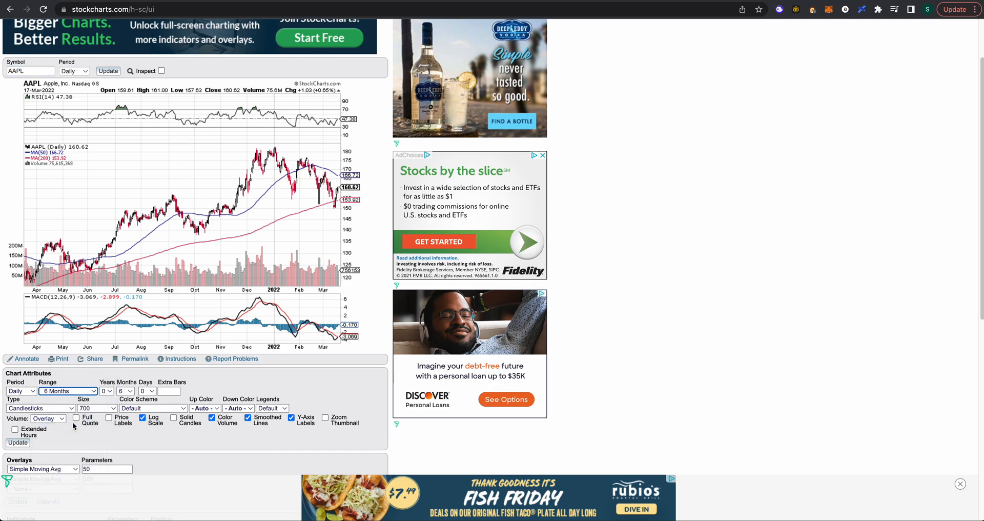
click(40, 408)
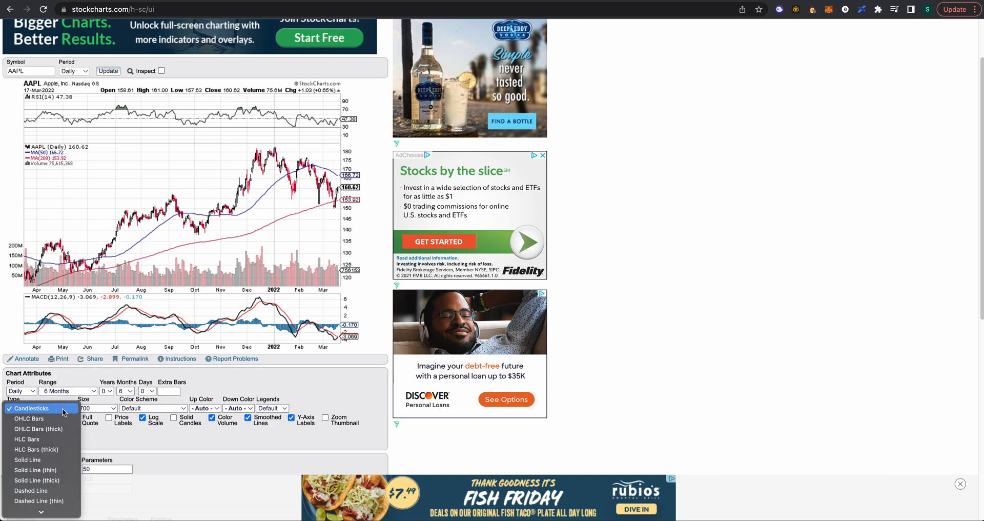
mouse_move(28, 418)
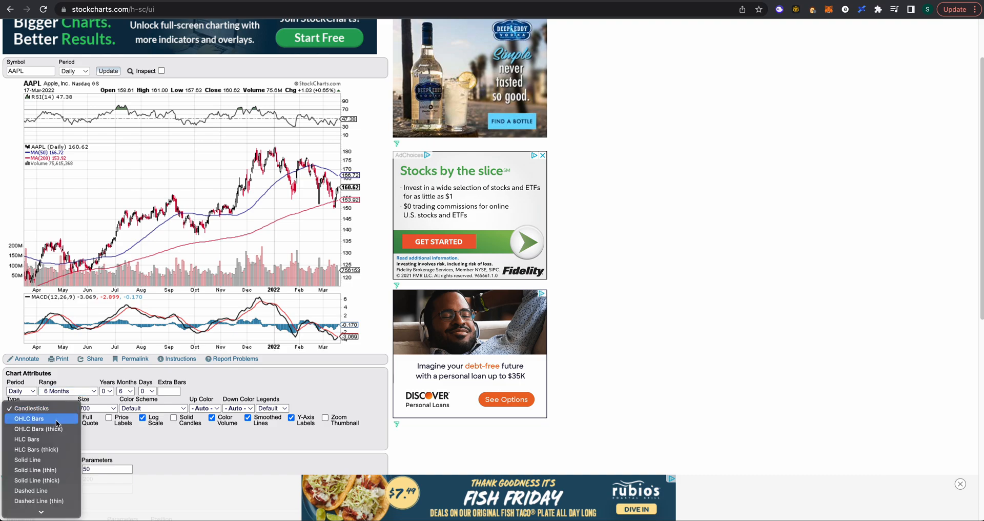
Redraw the six-month AAPL chart as OHLC Bars instead of candlesticks.
click(29, 418)
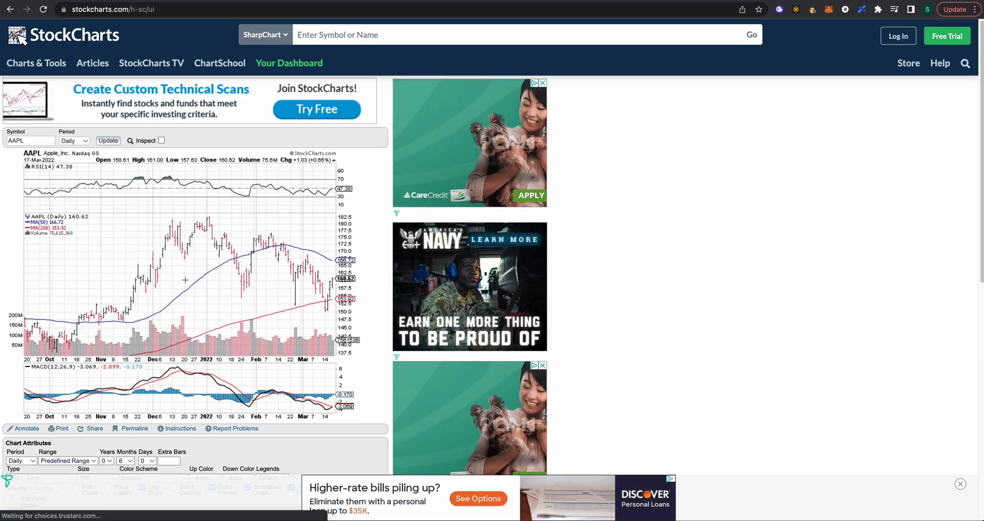
scroll(down, 3)
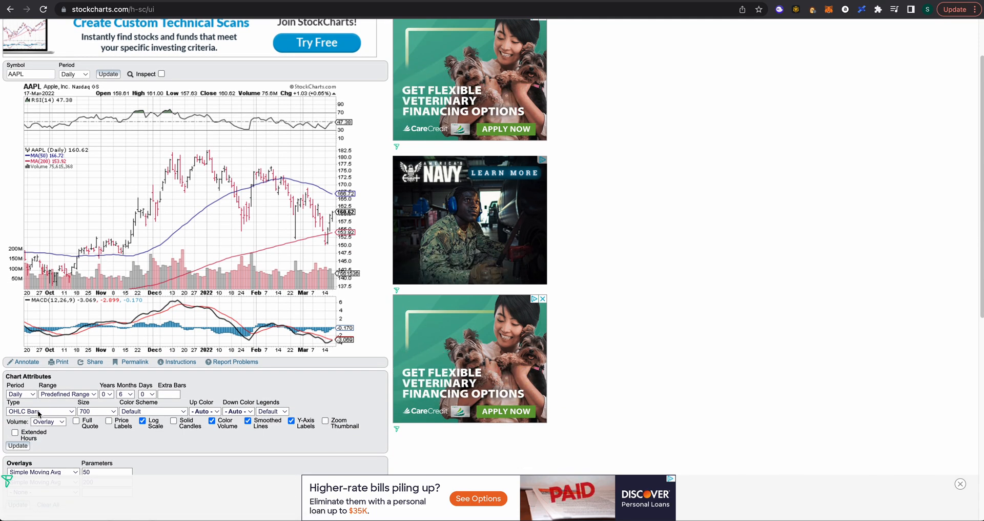
Add a third Simple Moving Avg overlay with period 5 beside the 50 and 200 lines.
scroll(down, 3)
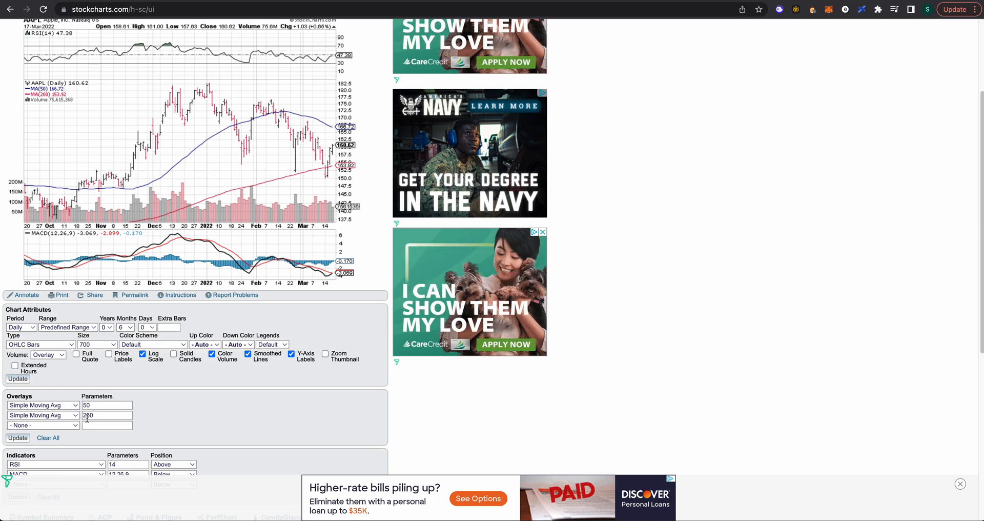
click(43, 425)
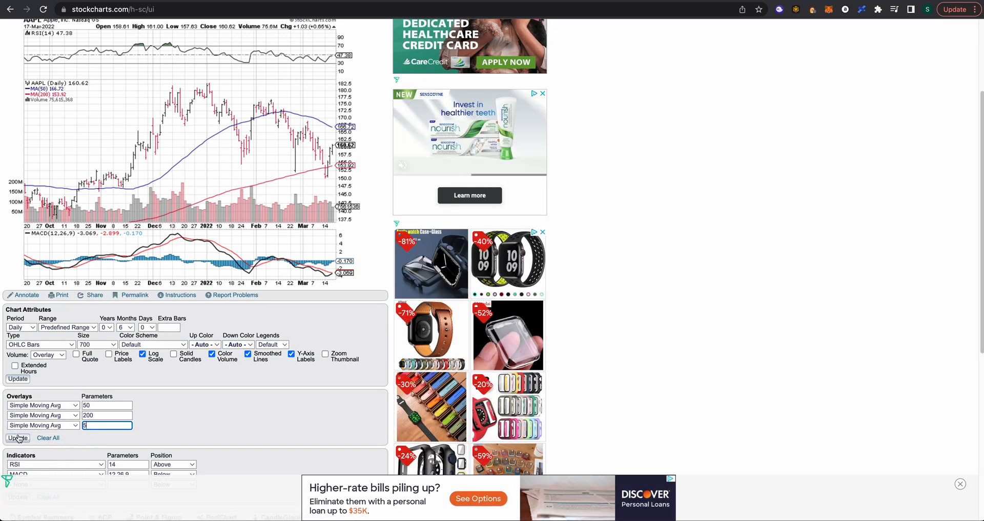
click(18, 438)
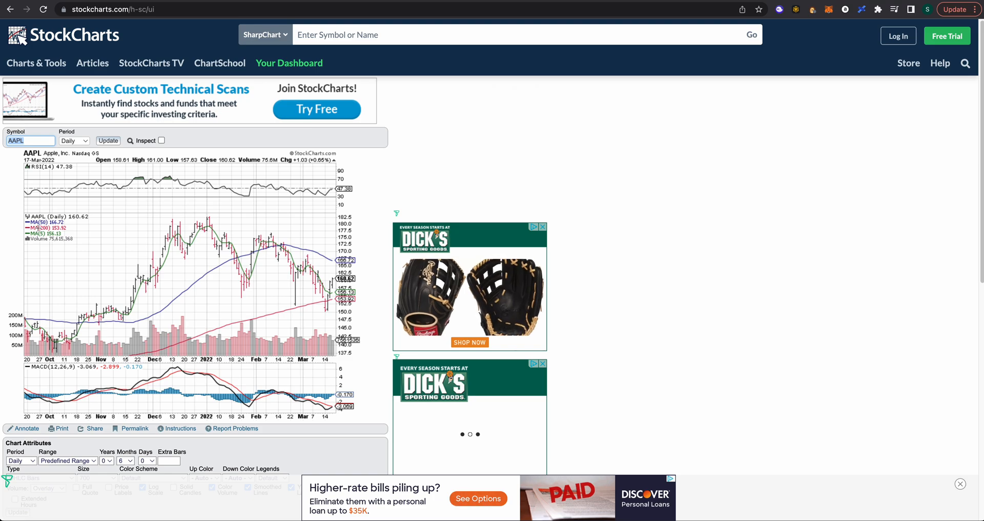
scroll(down, 3)
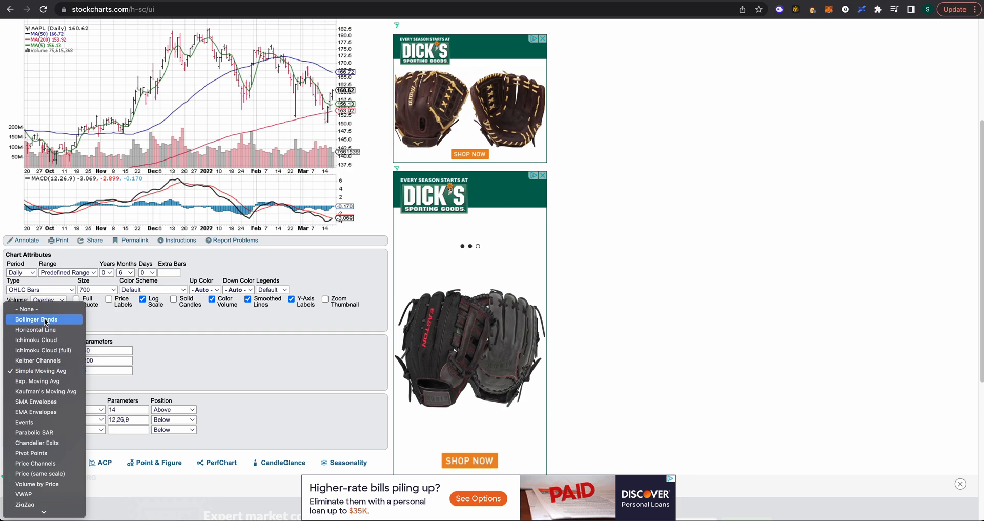
Replace the 5-period average overlay with Bollinger Bands (20,2) and update.
click(43, 319)
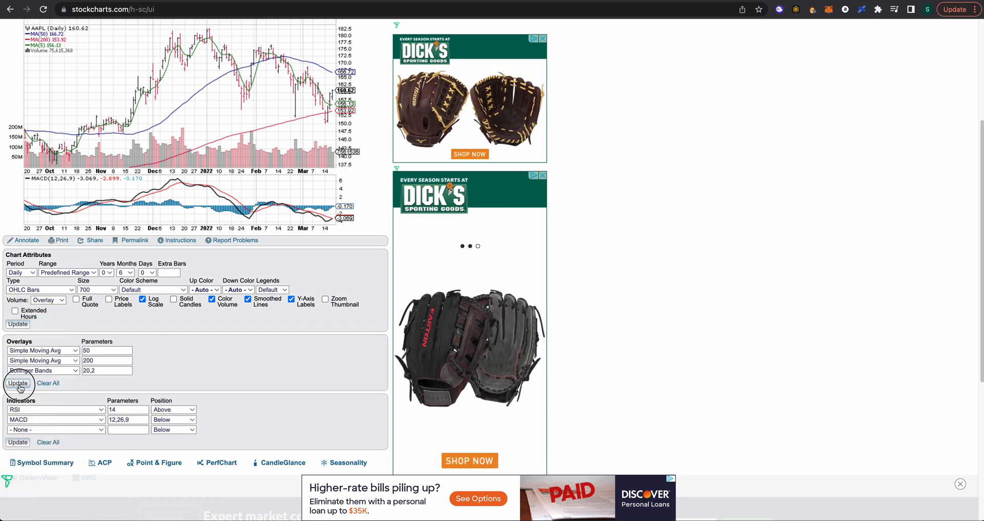
click(18, 383)
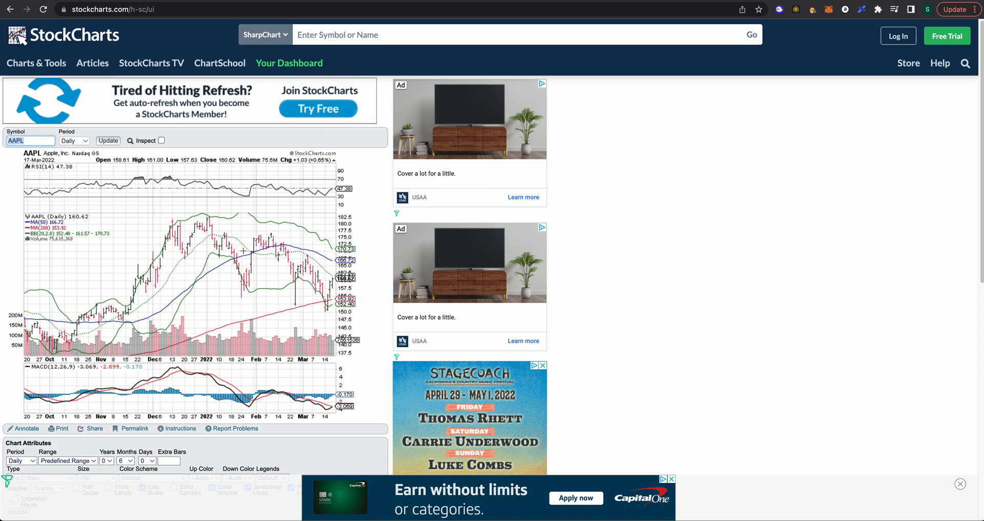
scroll(down, 3)
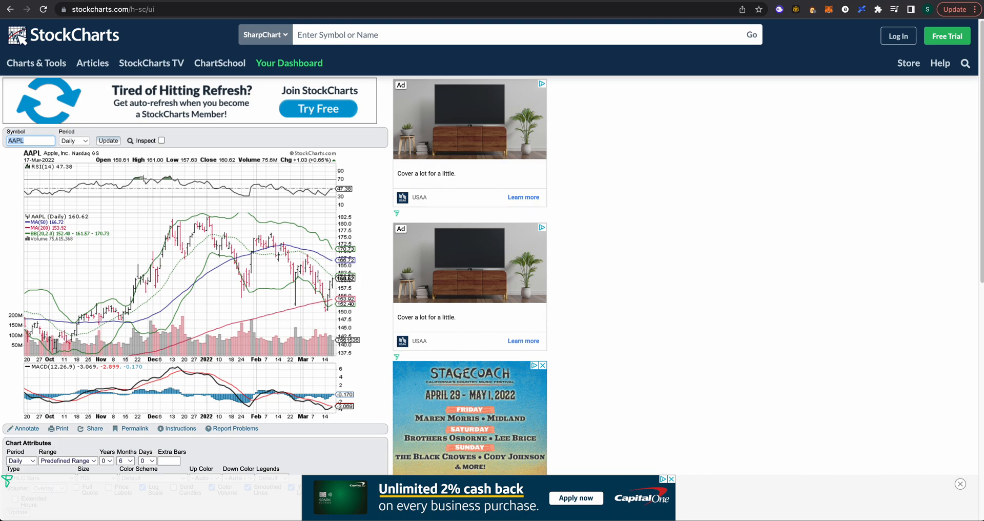
Add Bollinger %B (20,2) as a third indicator panel beneath MACD.
scroll(down, 3)
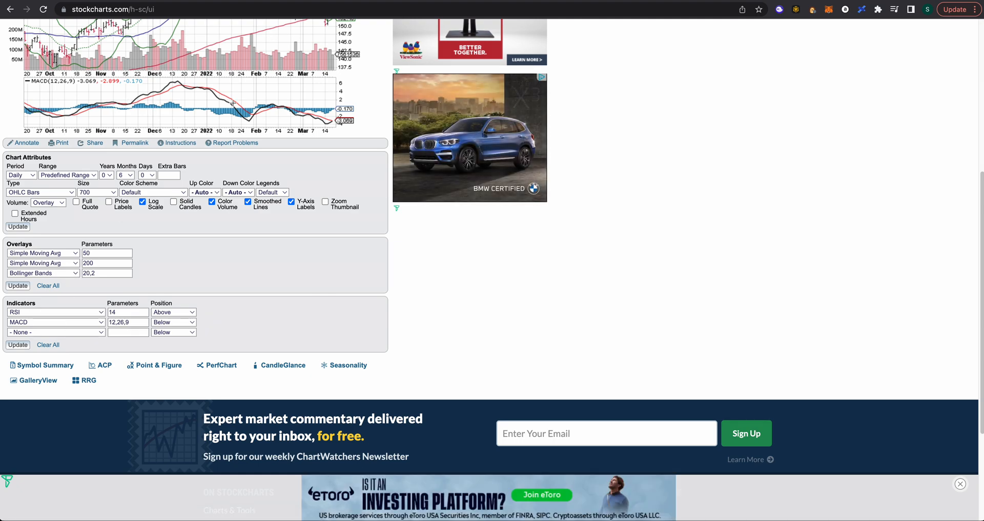
click(56, 332)
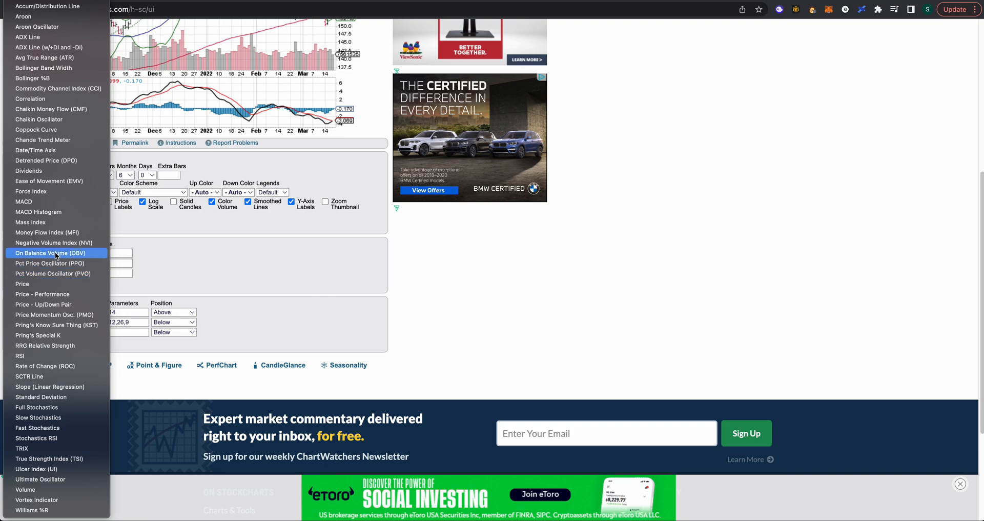
mouse_move(47, 242)
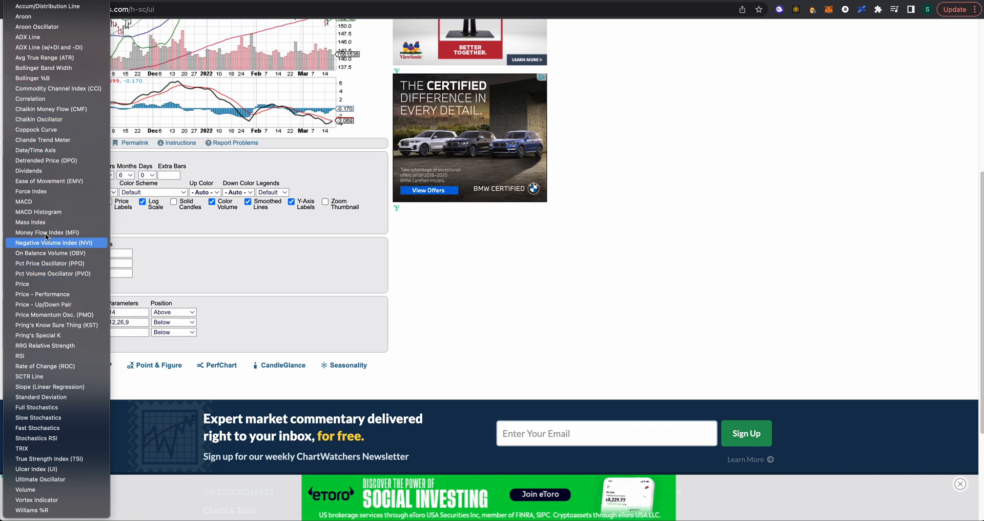
click(56, 332)
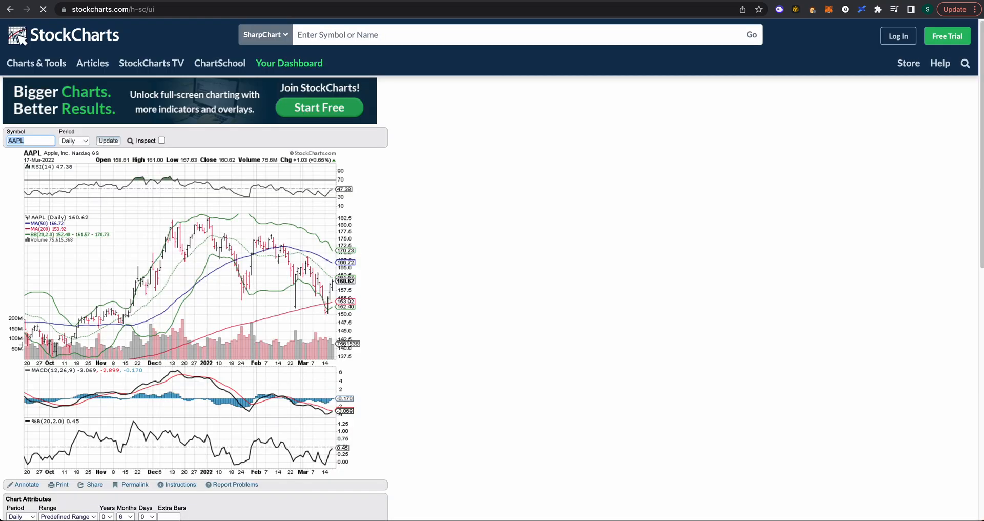
scroll(down, 3)
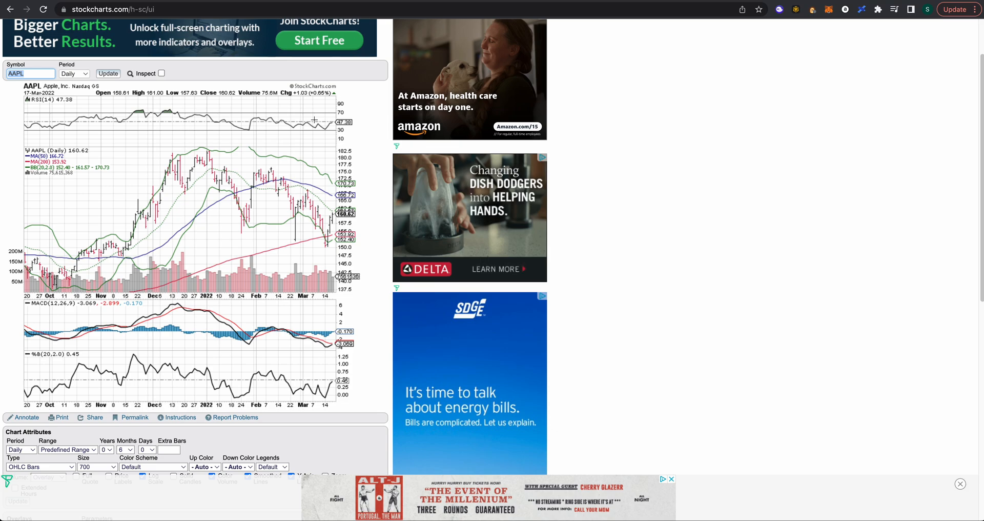
mouse_move(289, 327)
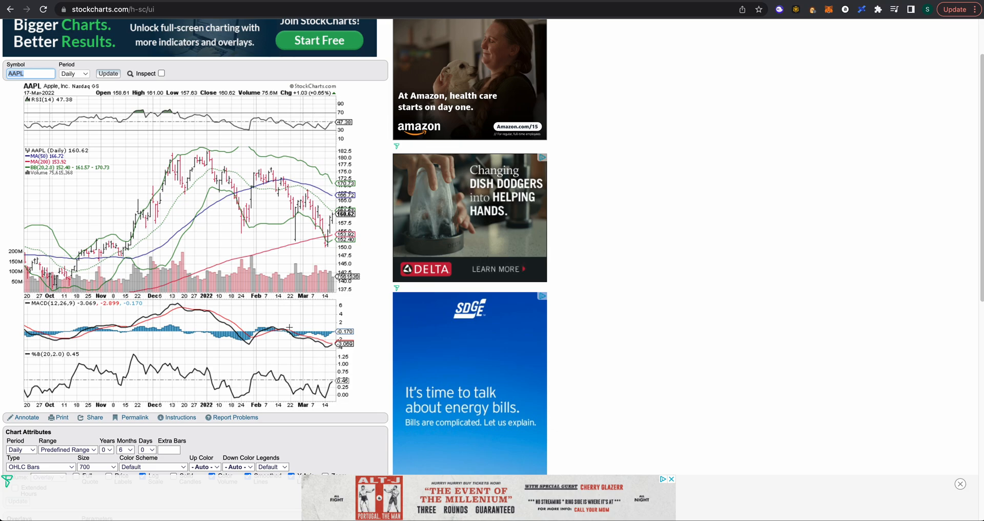
Swap the Bollinger %B panel for a Correlation indicator against $SPX (20).
scroll(down, 3)
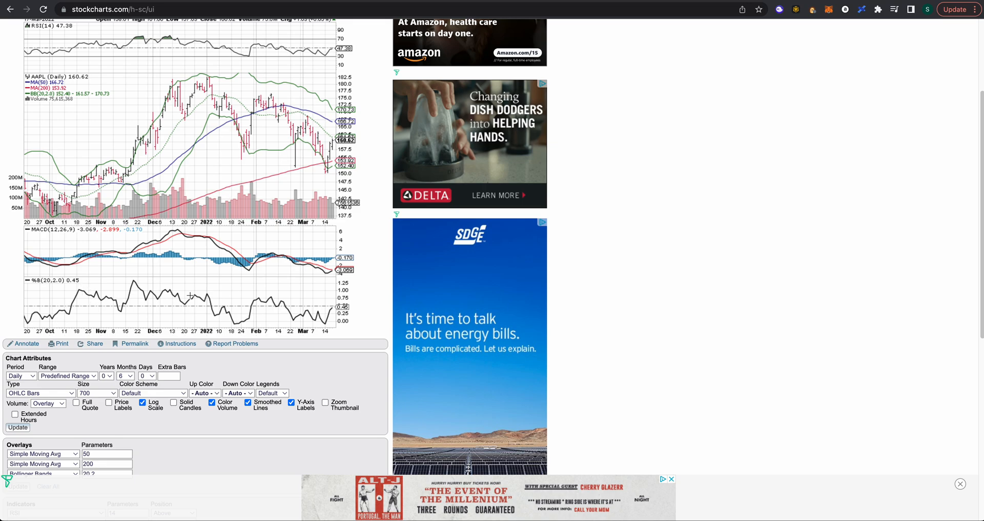
scroll(down, 3)
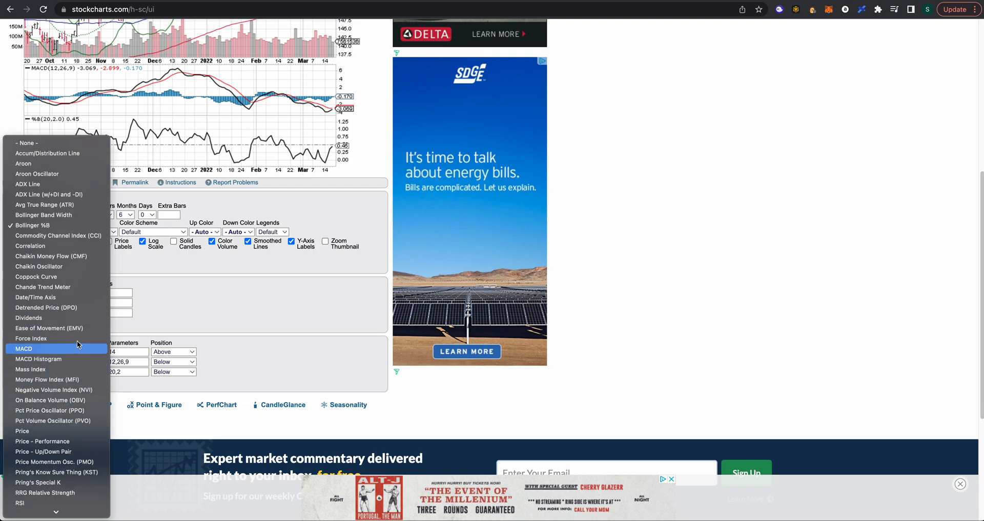
mouse_move(28, 318)
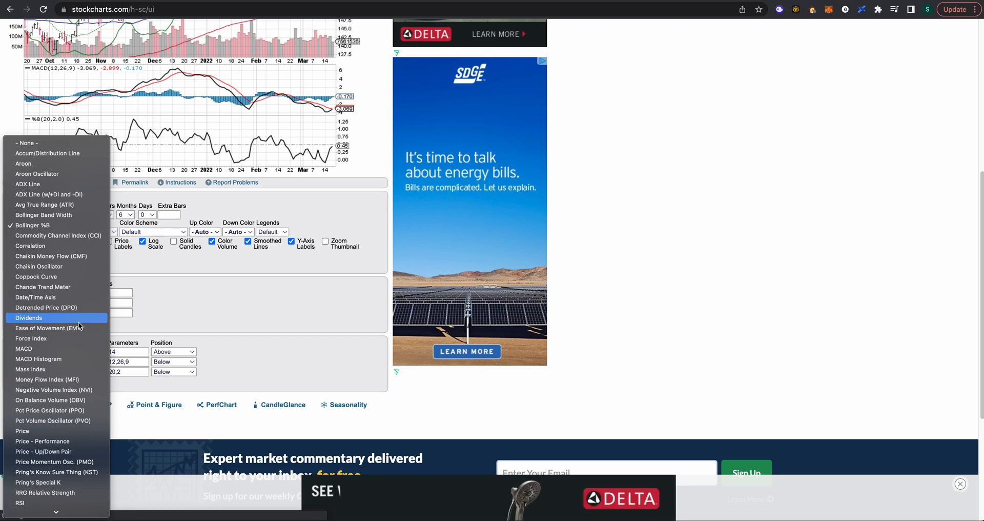
mouse_move(74, 249)
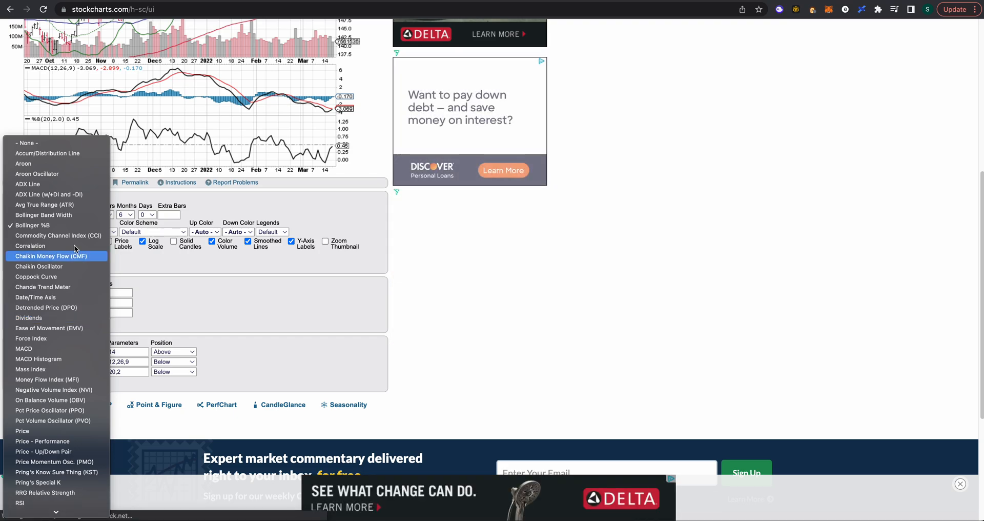
click(30, 245)
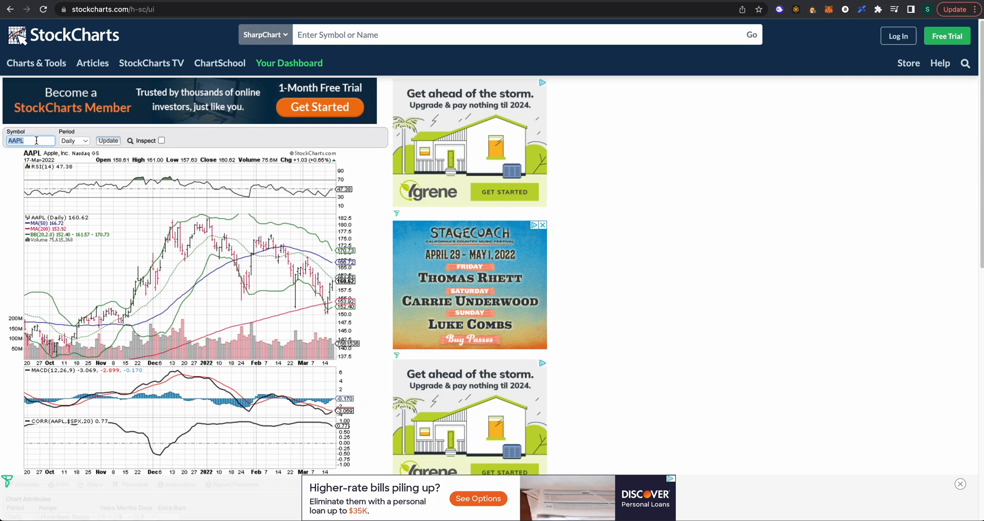
Change the symbol to COST and update, keeping all overlays and indicators.
click(30, 139)
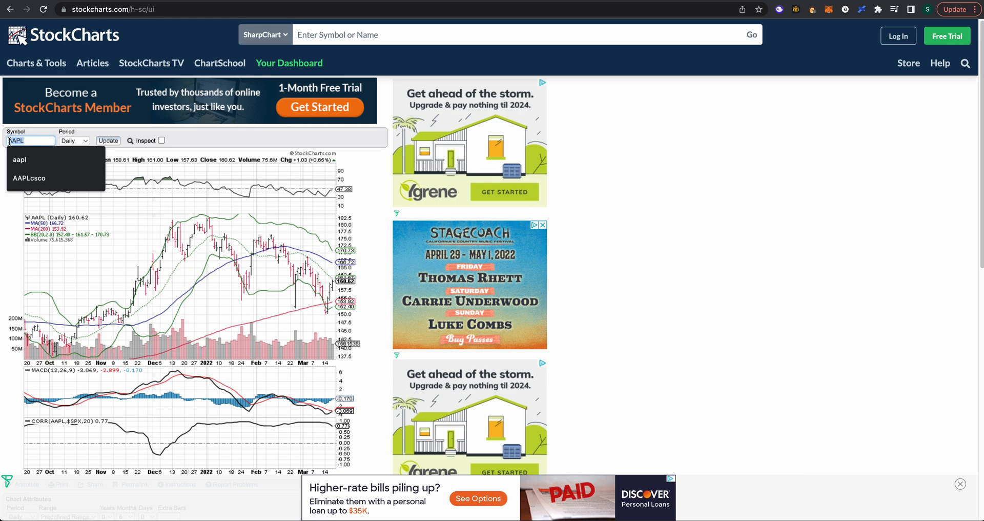
text(cost)
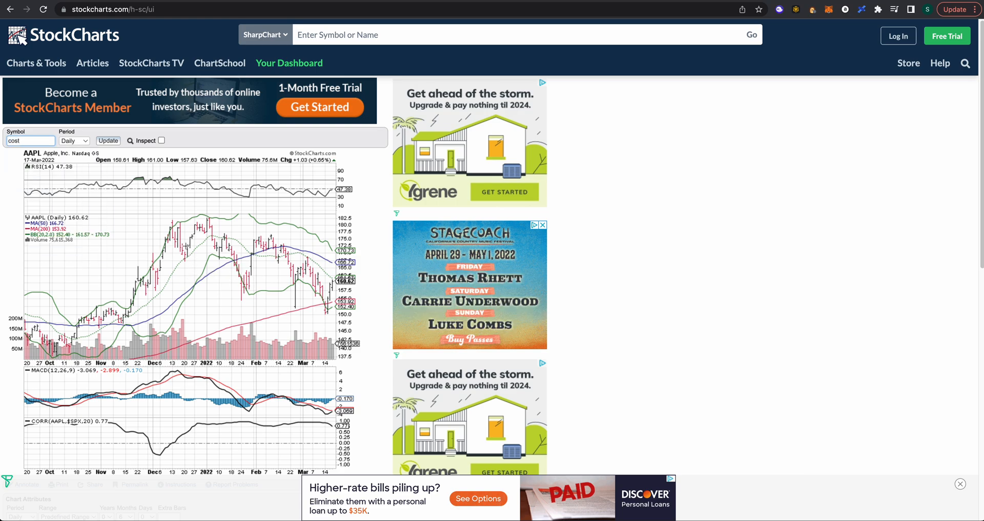
mouse_move(143, 231)
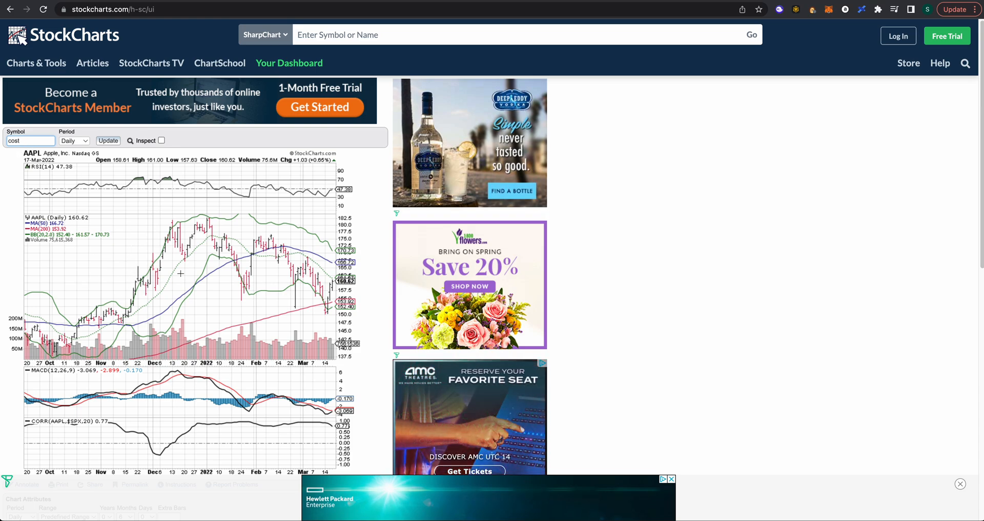
click(107, 139)
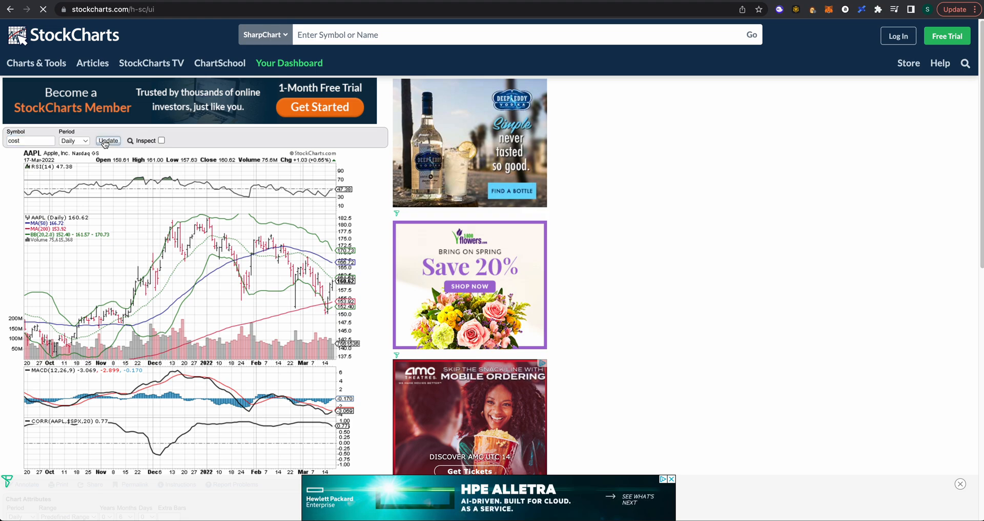
click(108, 140)
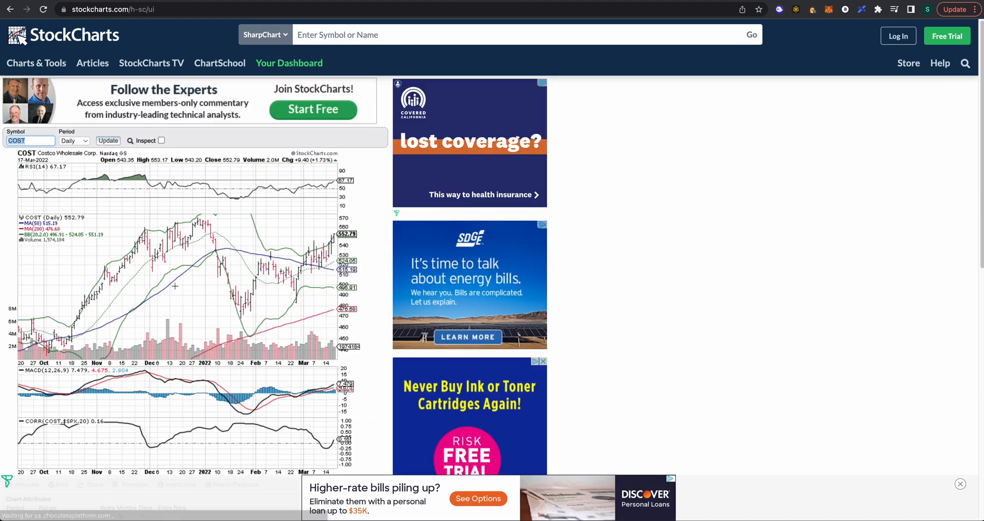
scroll(down, 3)
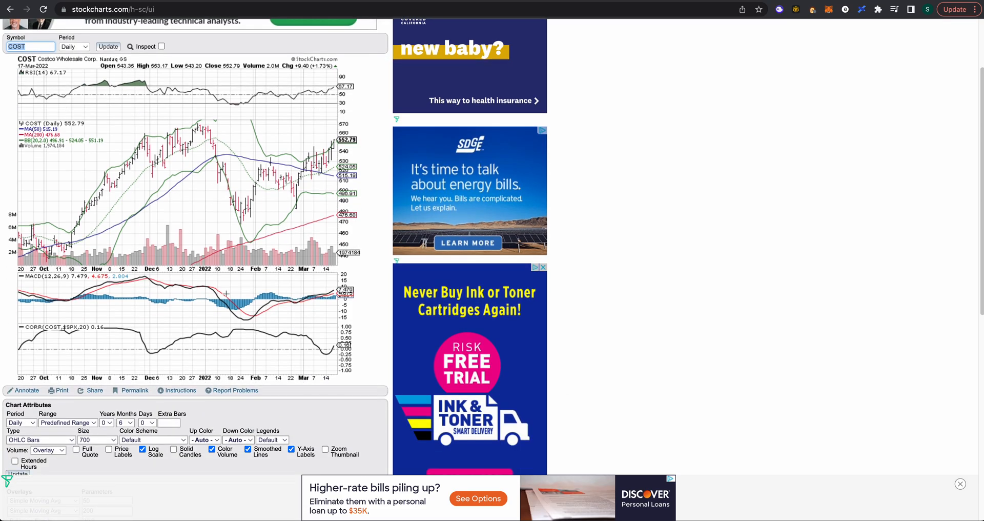
scroll(down, 3)
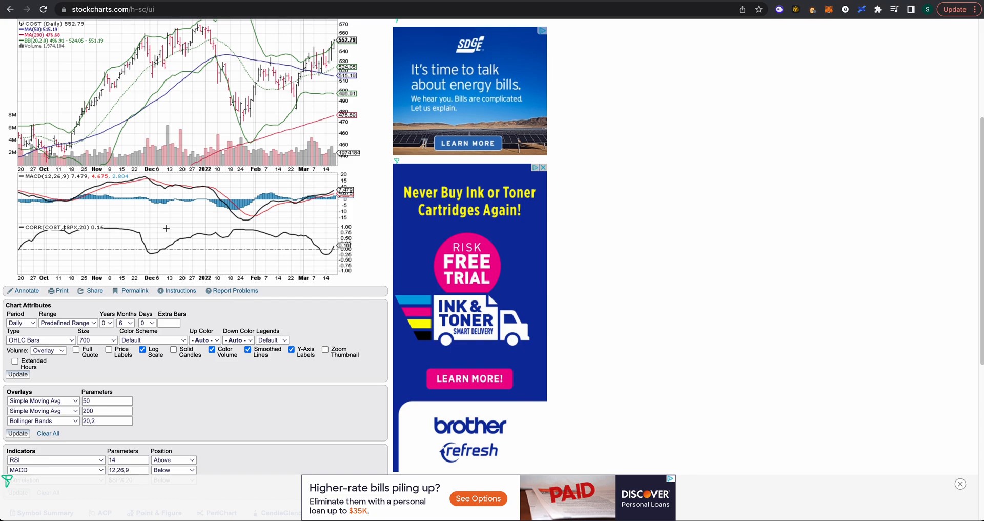
scroll(down, 3)
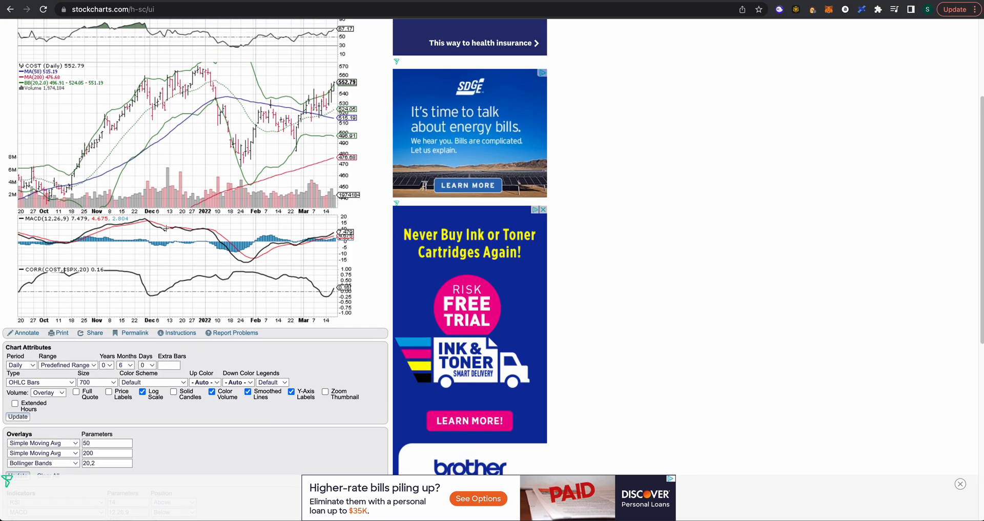